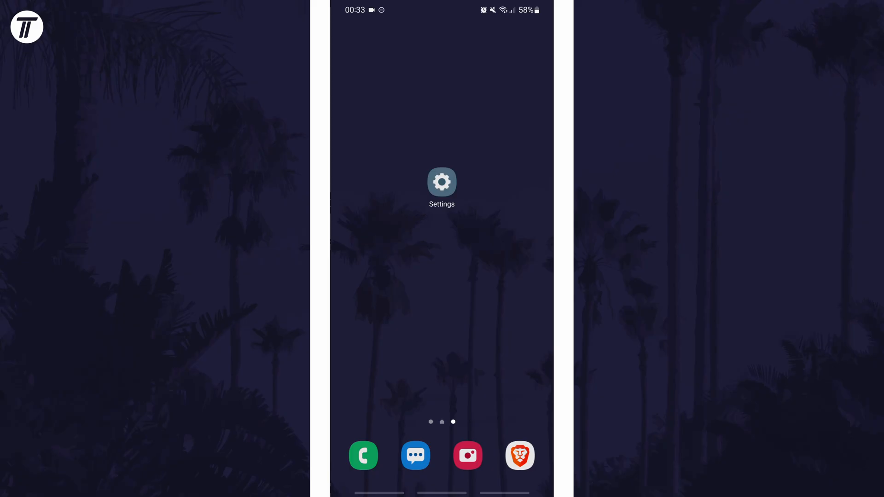
# - Launch the Settings app and go to the Accessibility page
pyautogui.click(442, 181)
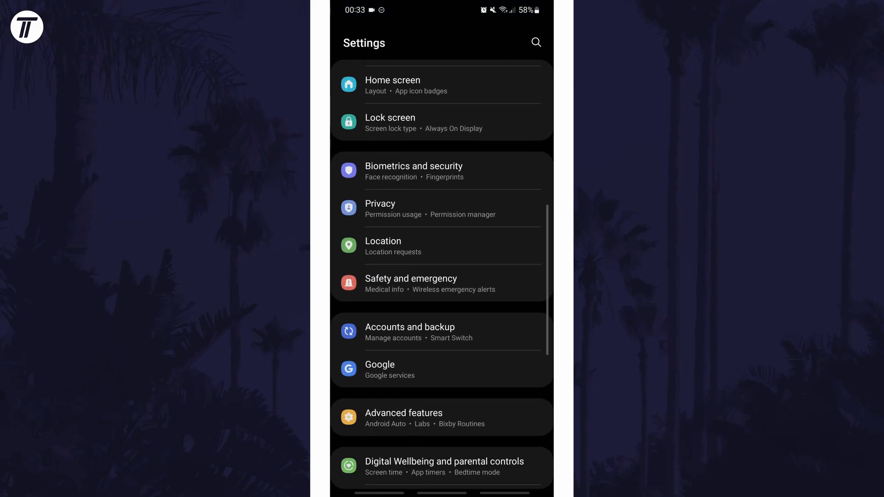
pyautogui.scroll(-3)
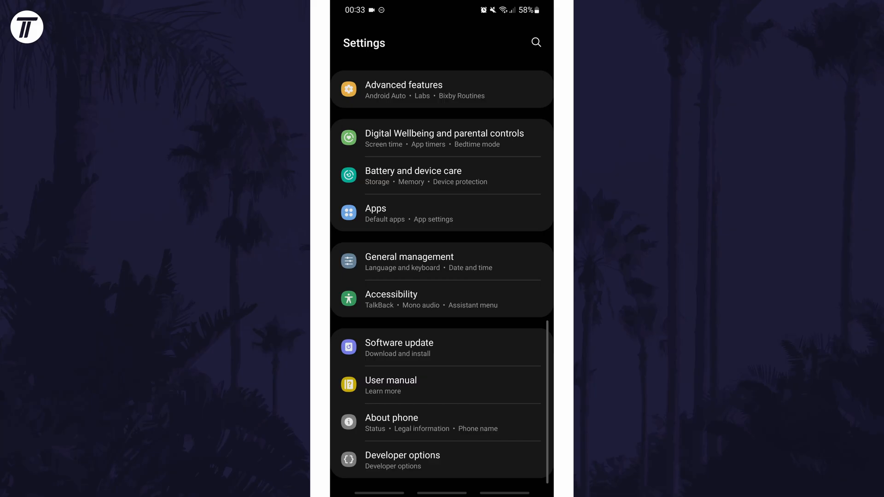
pyautogui.click(391, 294)
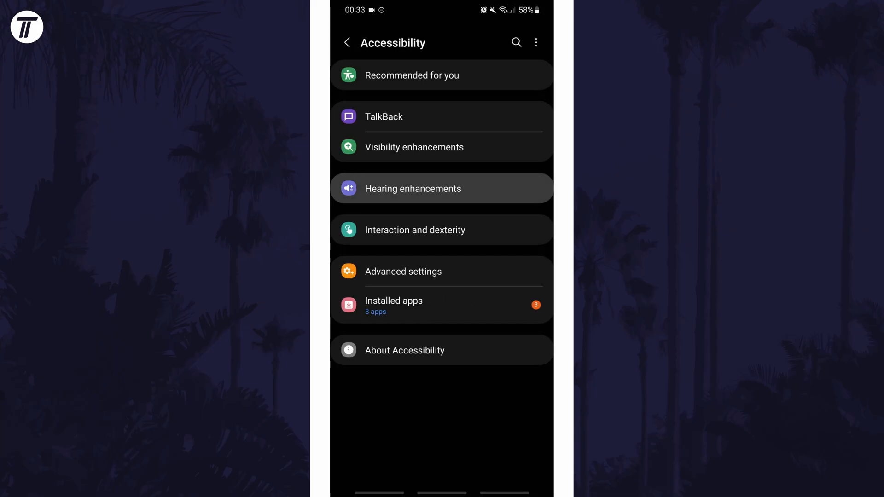
# - In Hearing enhancements, move the left/right sound balance slider right, then back to centre
pyautogui.click(412, 189)
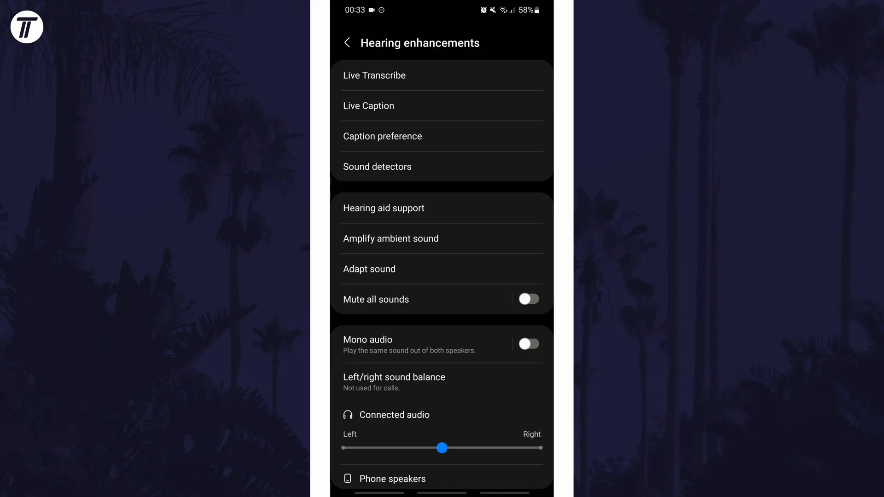
pyautogui.scroll(-3)
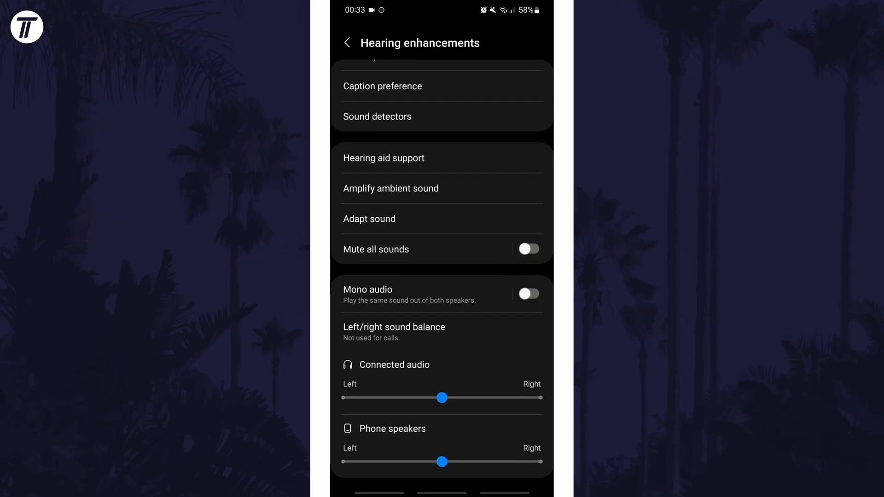
pyautogui.moveTo(442, 397); pyautogui.dragTo(485, 397)
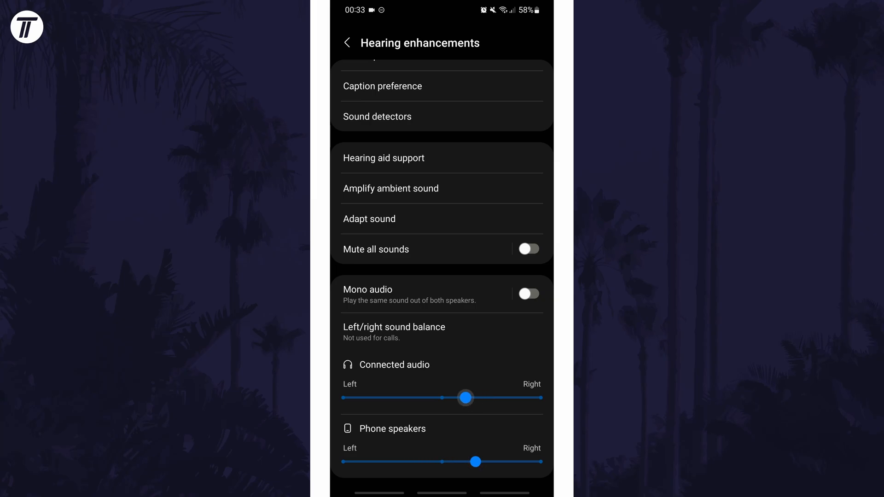
pyautogui.moveTo(465, 397); pyautogui.dragTo(443, 397)
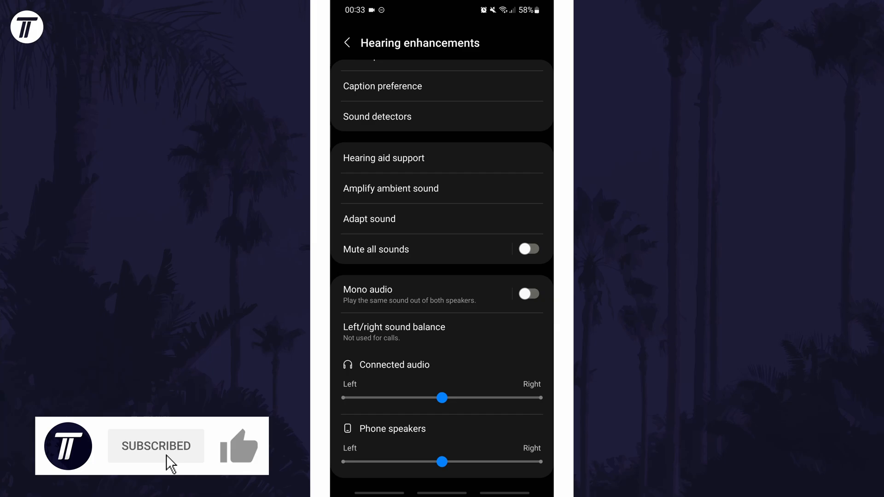
pyautogui.click(238, 446)
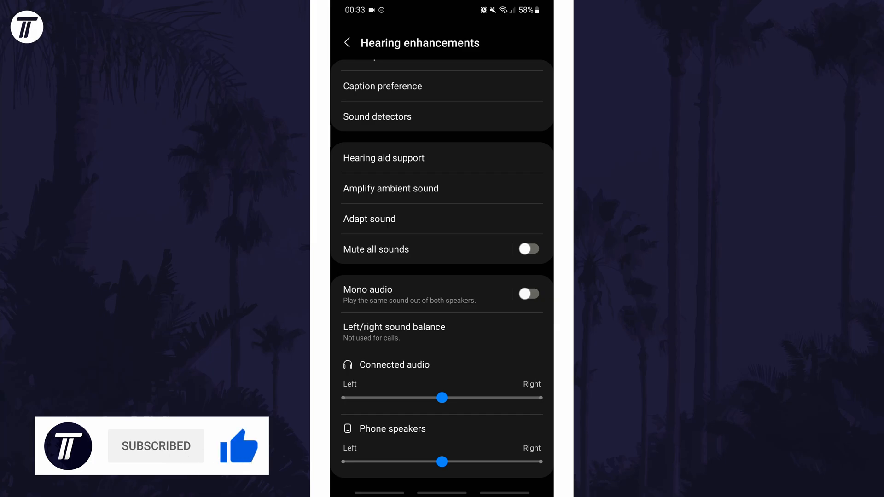